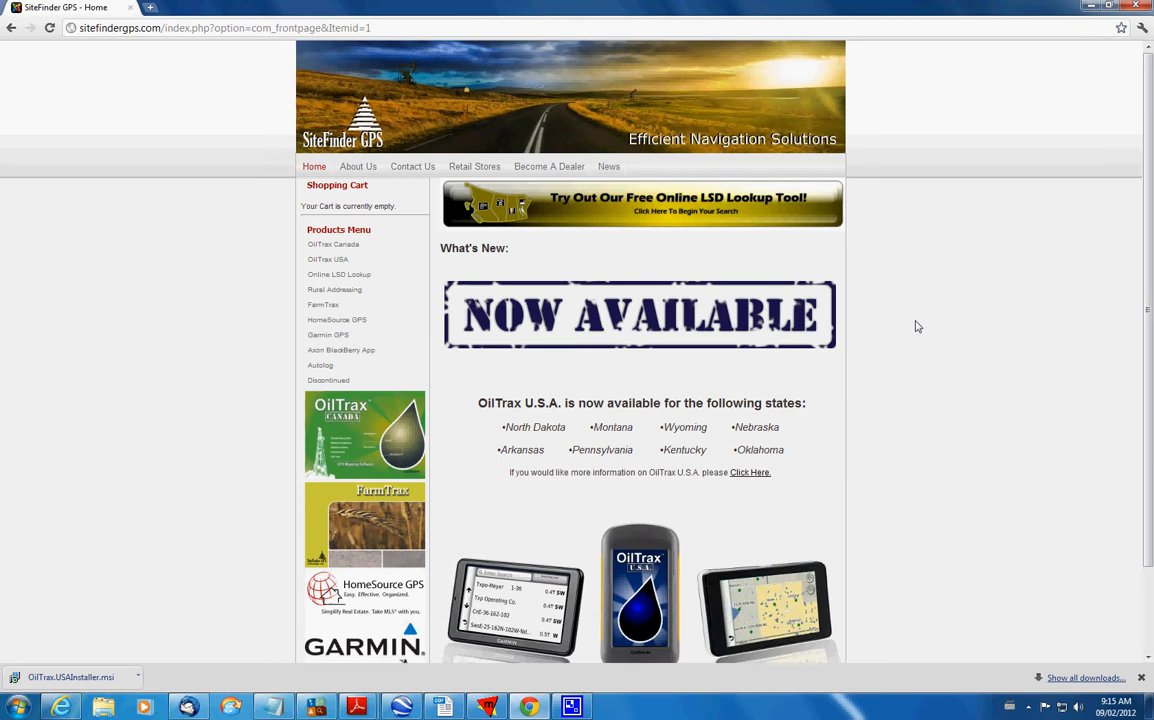
mouse_move(858, 318)
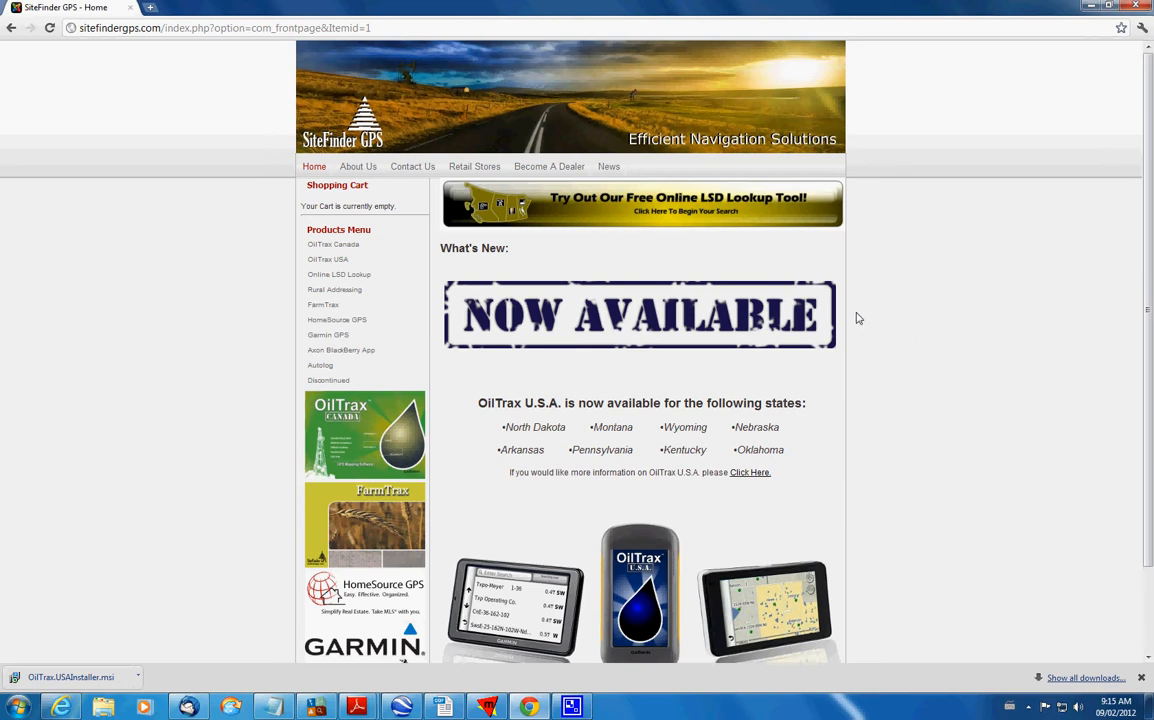
mouse_move(314, 166)
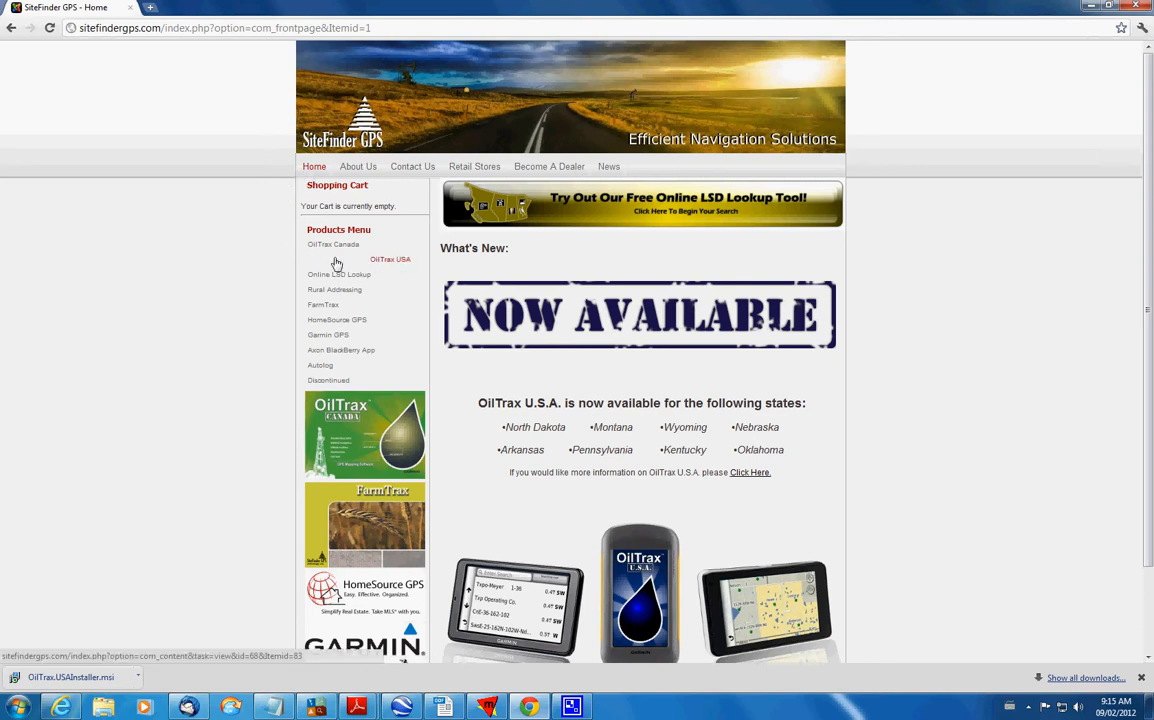
Go from the OilTrax USA product page to the Update OilTrax USA page.
left_click(389, 258)
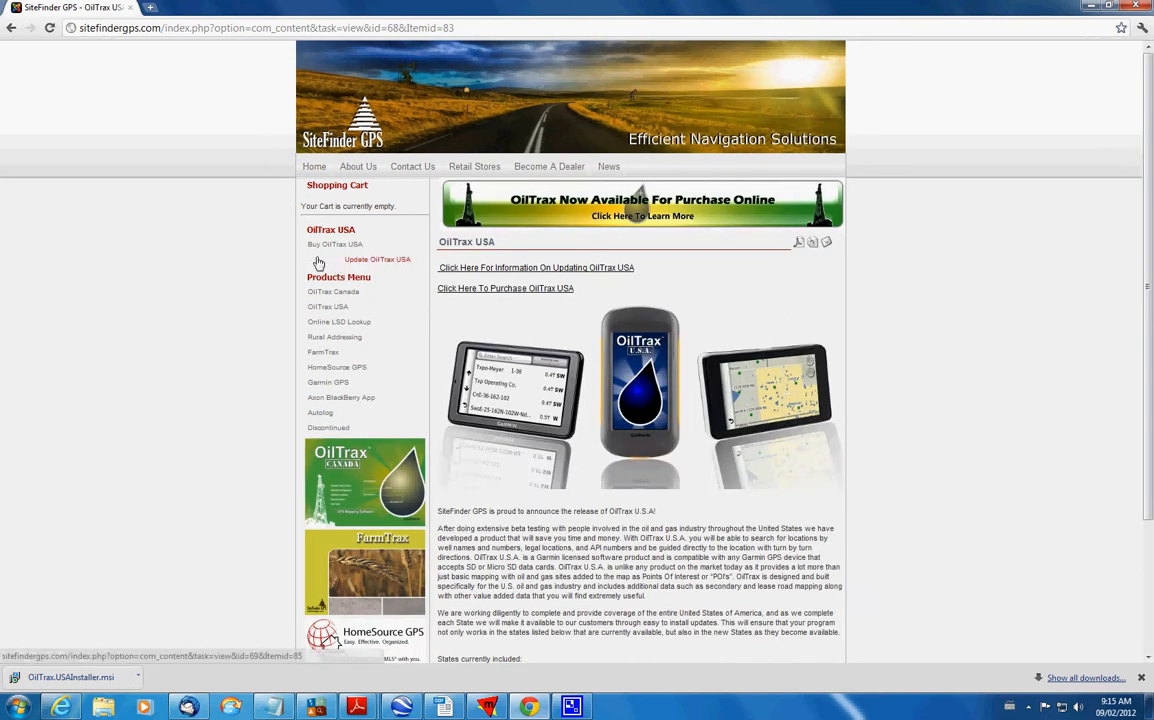
left_click(377, 259)
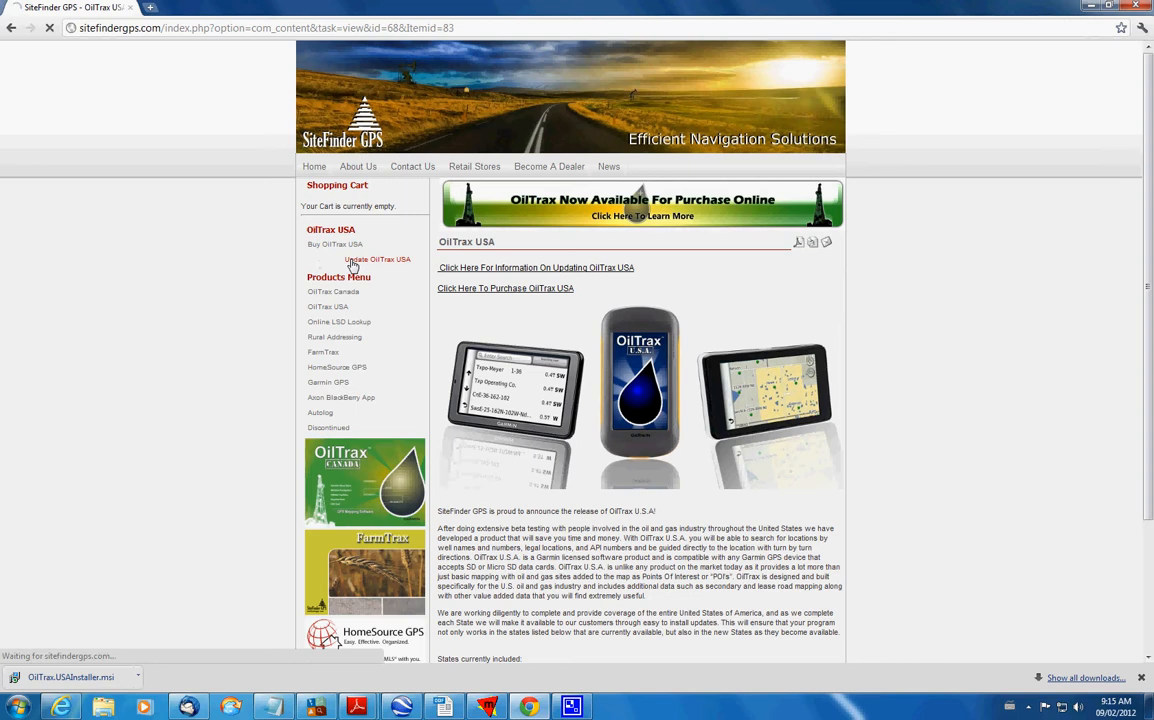
left_click(377, 259)
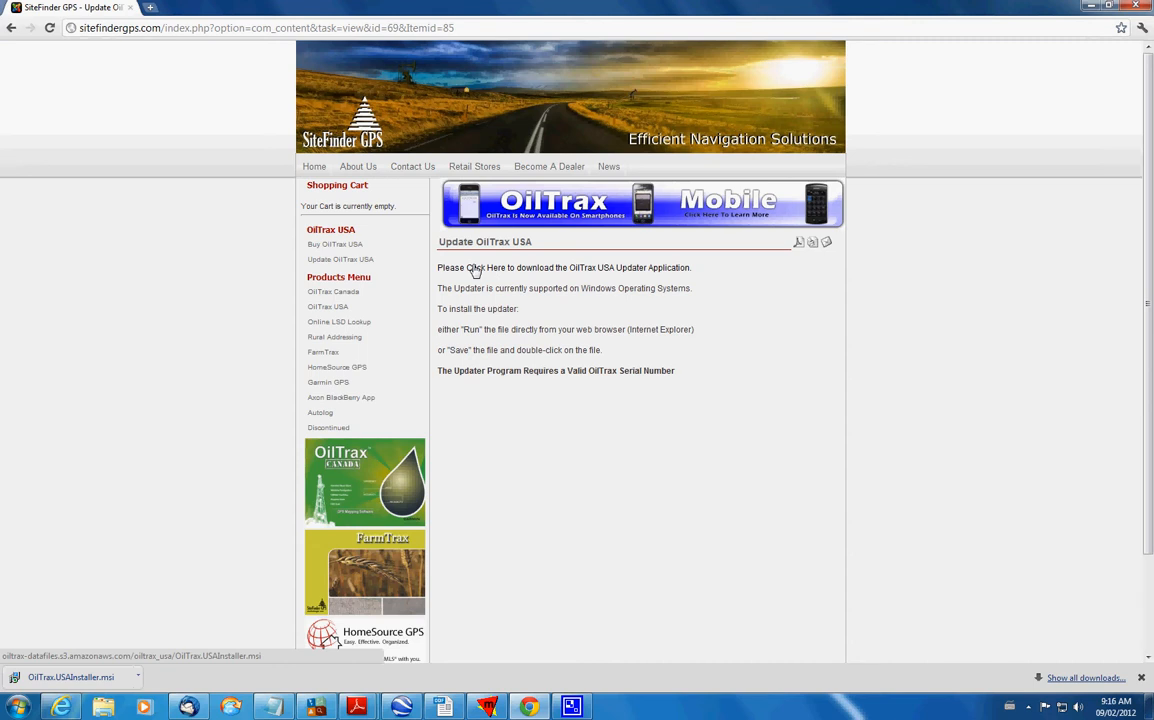
mouse_move(504, 273)
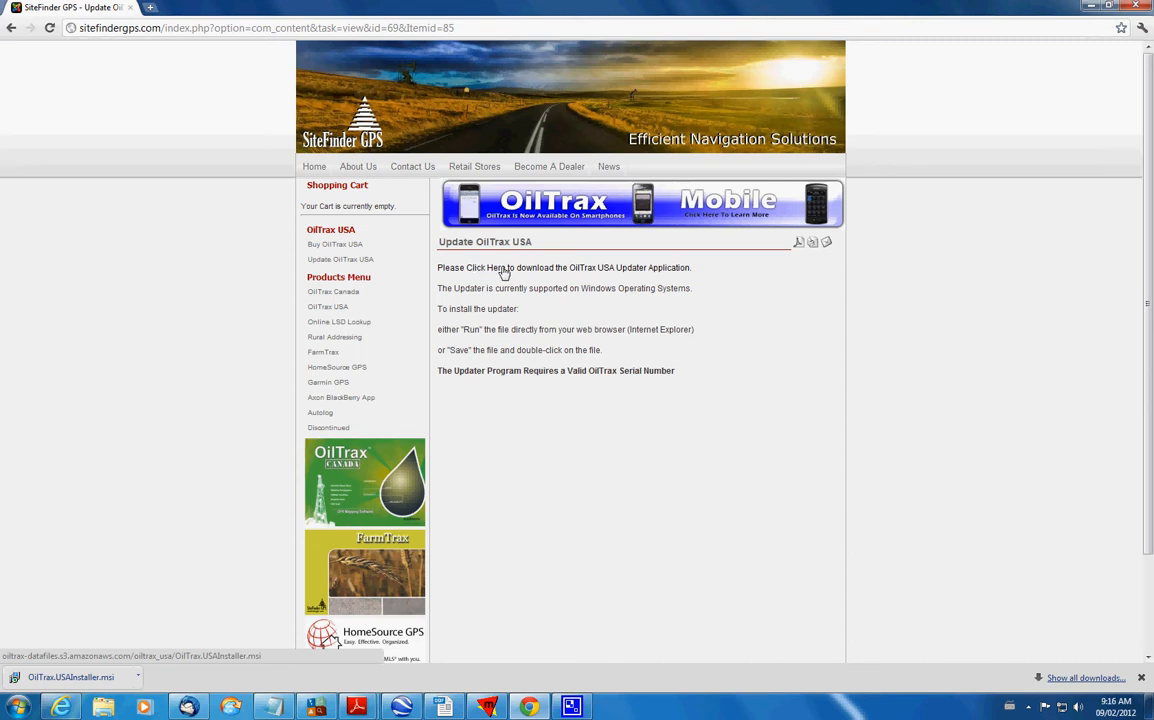
Download the OilTrax USA Updater Application .msi installer again.
left_click(497, 267)
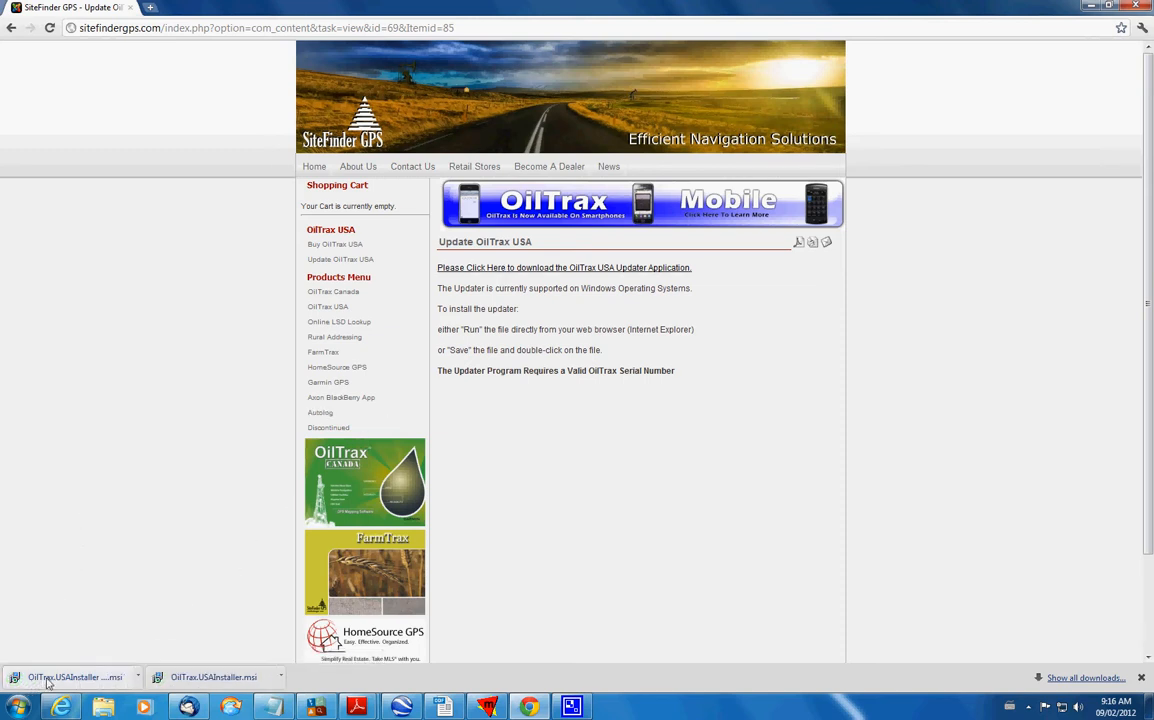
mouse_move(103, 681)
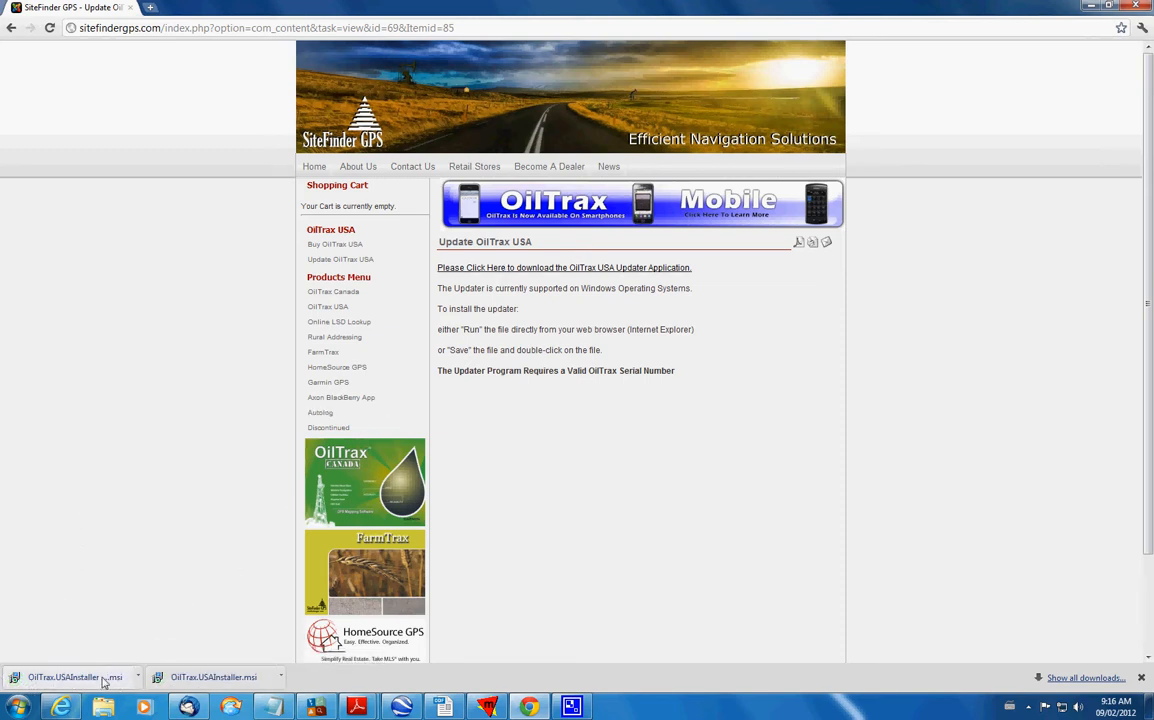
mouse_move(124, 371)
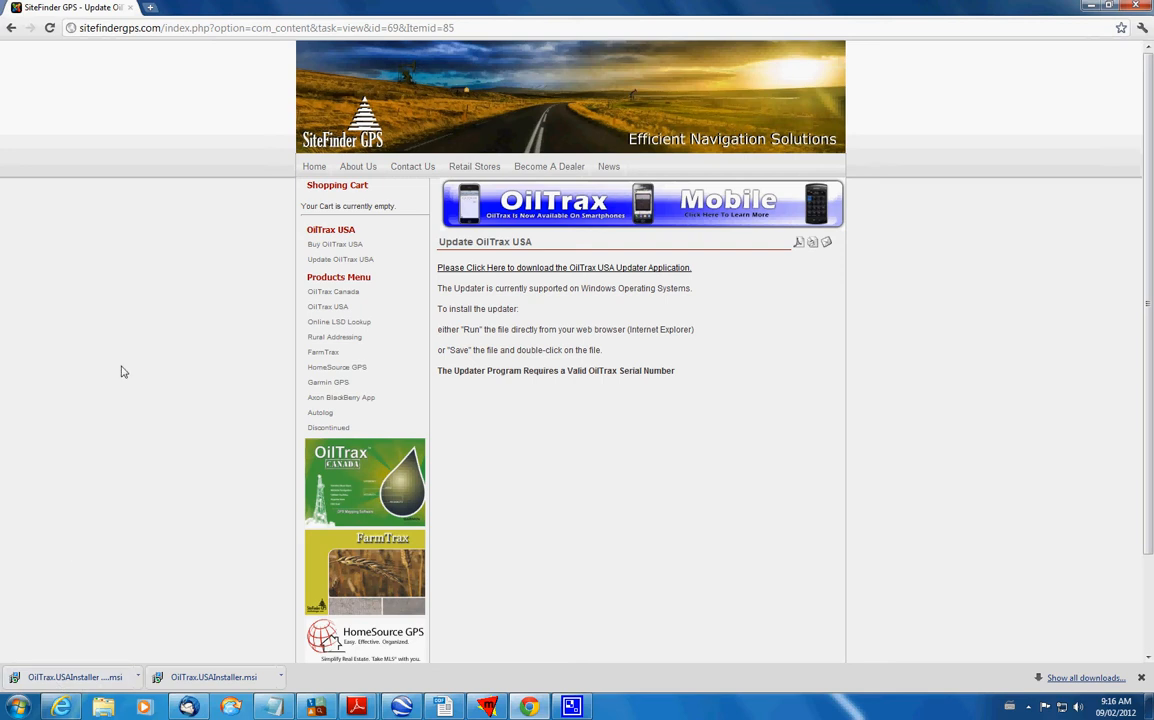
mouse_move(163, 256)
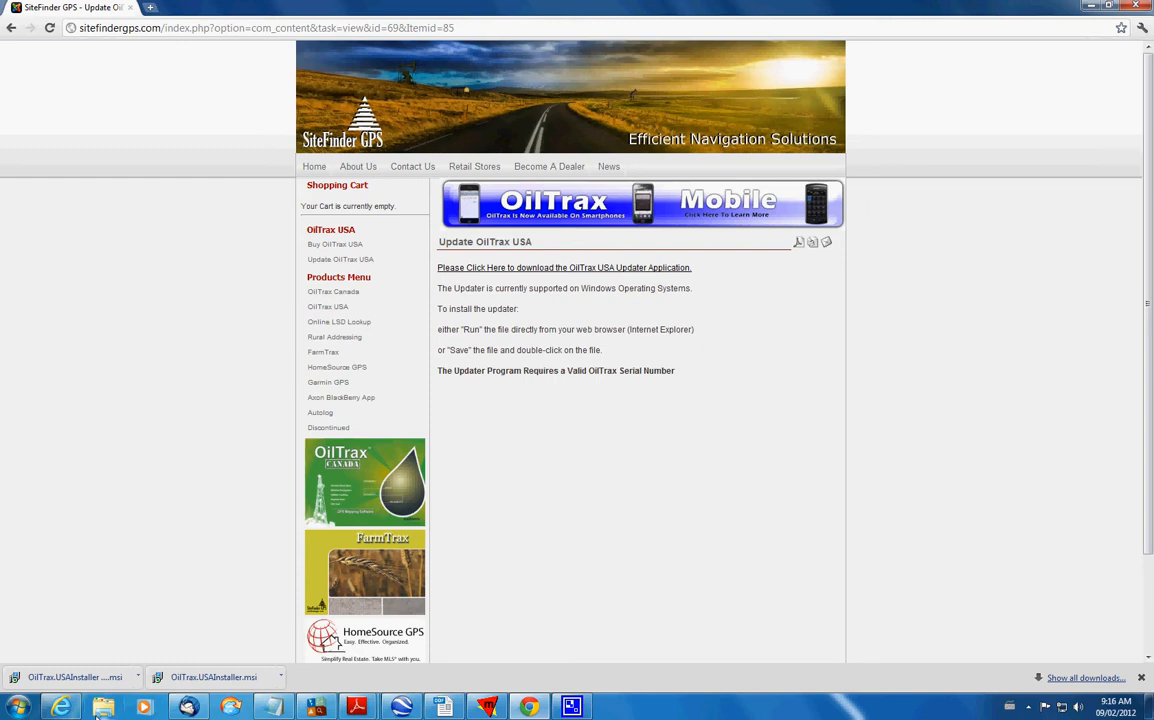
Delete the duplicate OilTrax.USAInstaller (1).msi from Downloads to the Recycle Bin.
left_click(103, 708)
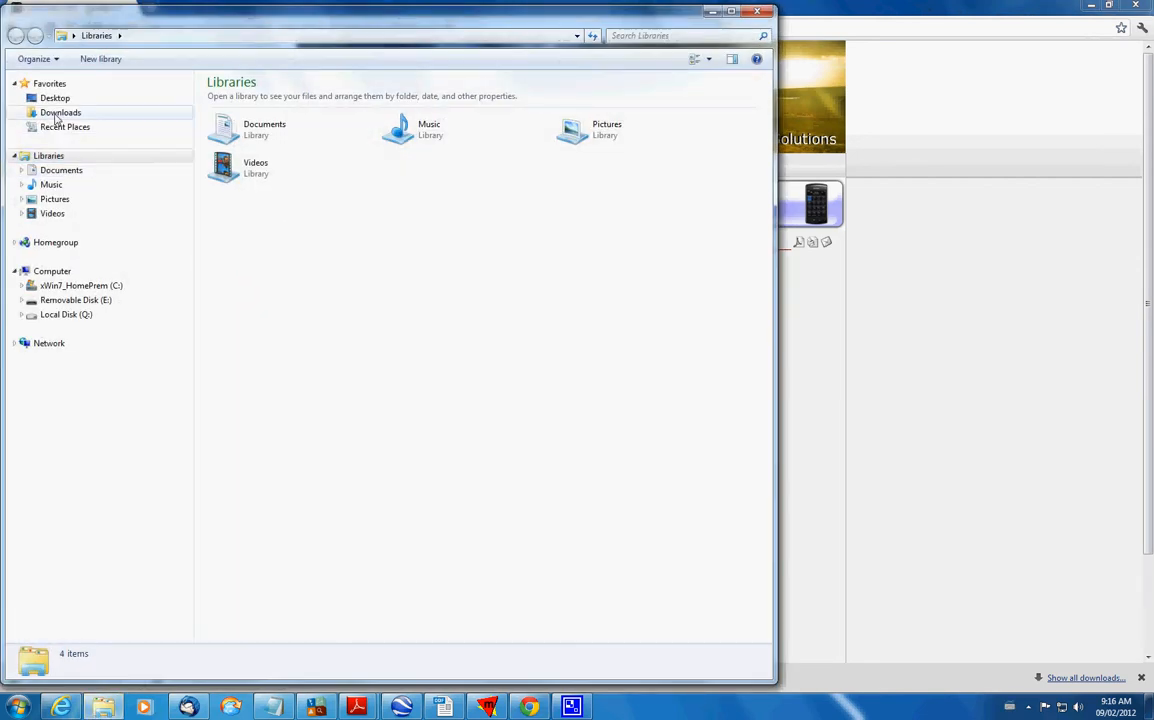
left_click(60, 112)
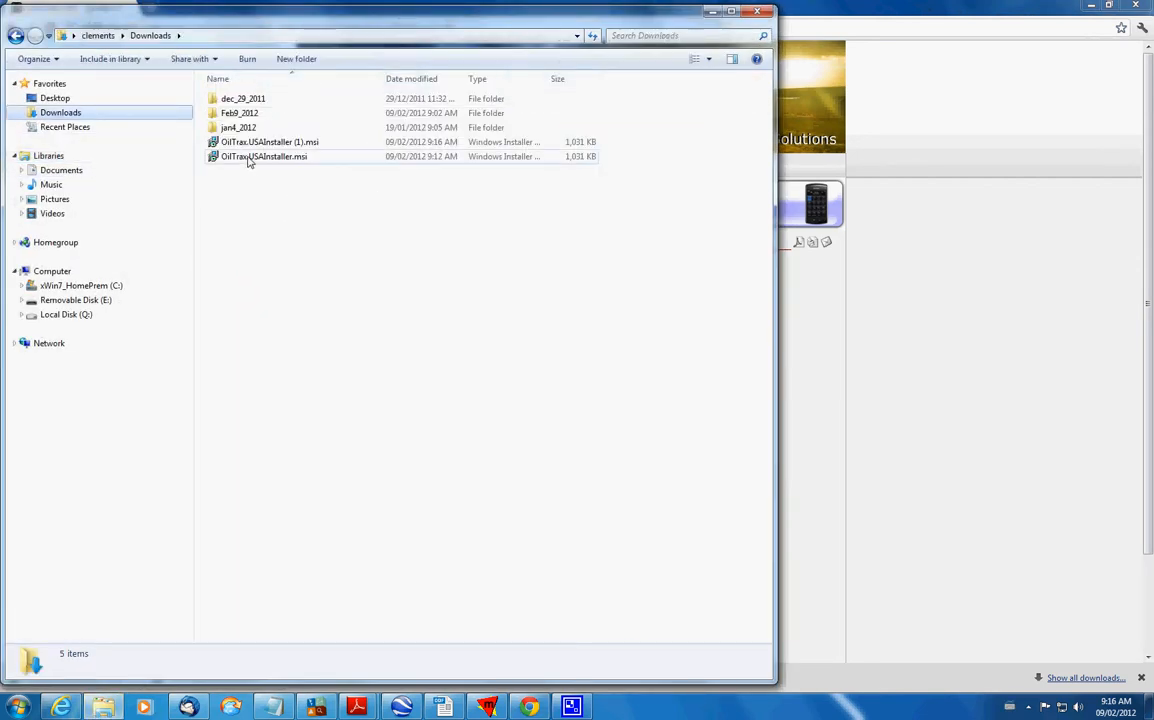
right_click(269, 141)
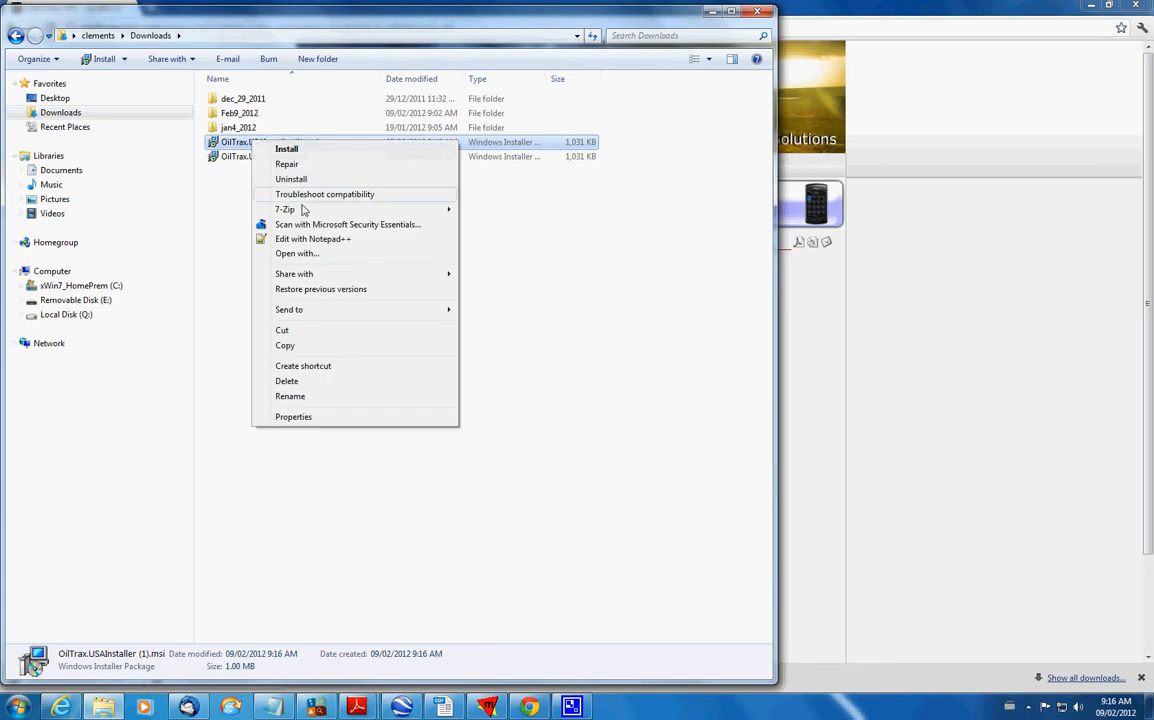
left_click(287, 381)
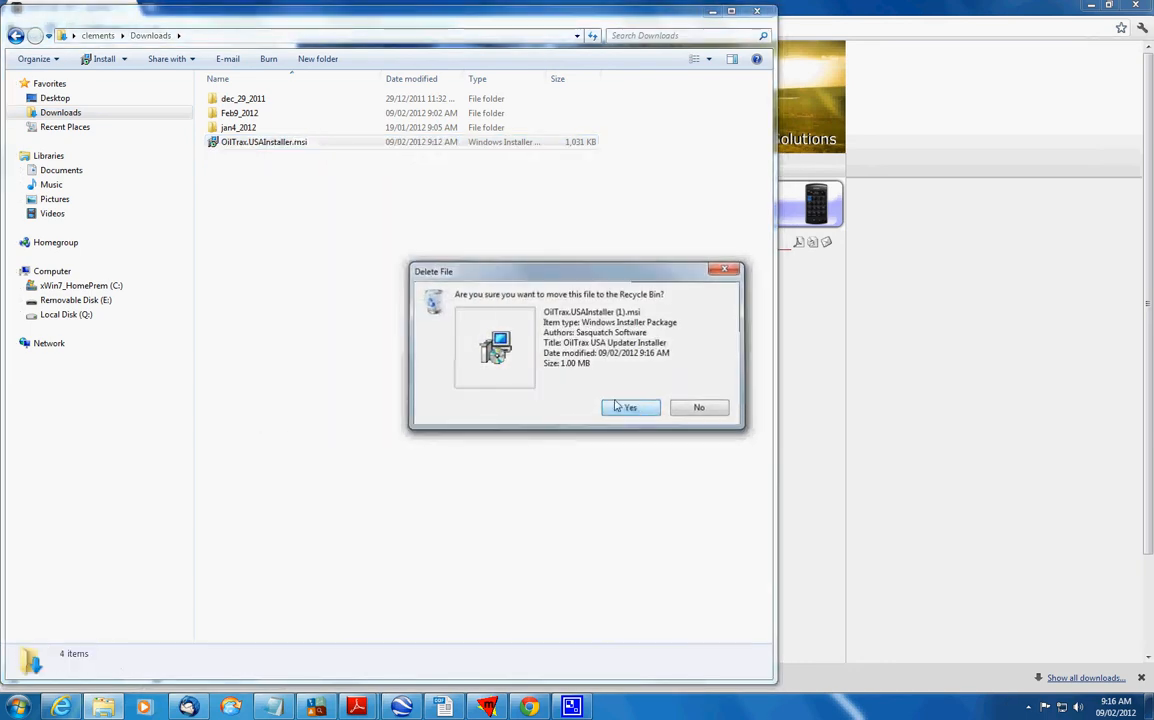
left_click(630, 407)
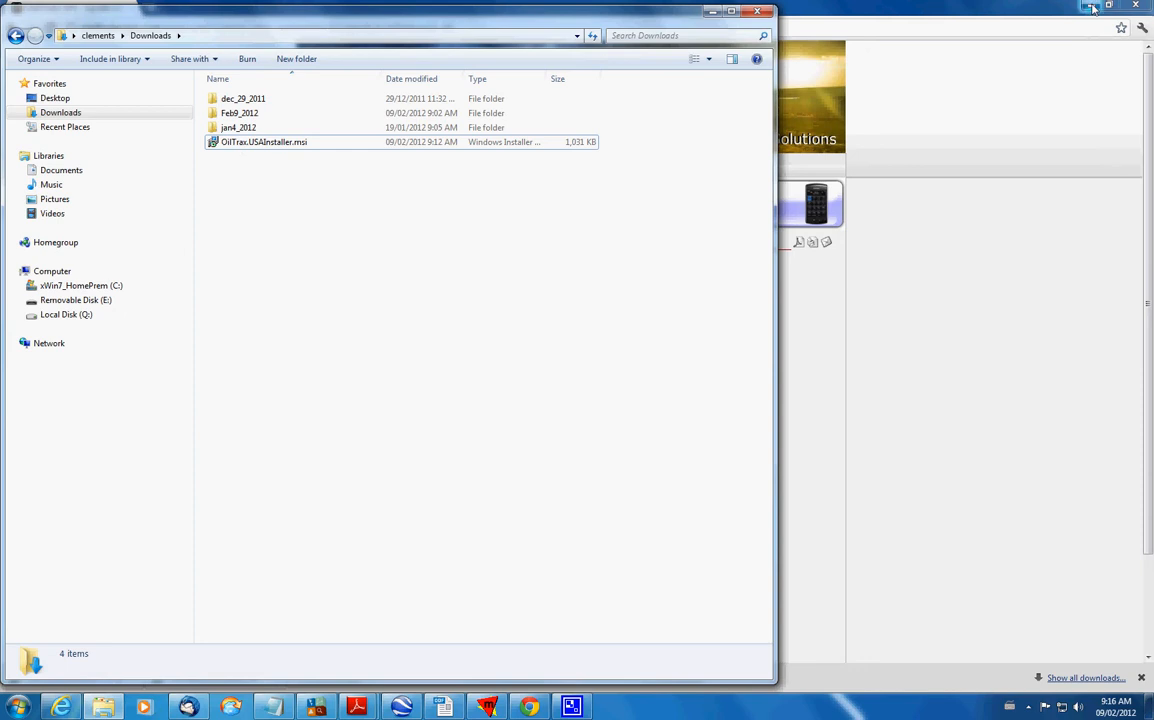
Install OilTrax USA Updater with the default folder, for just me.
double_click(264, 141)
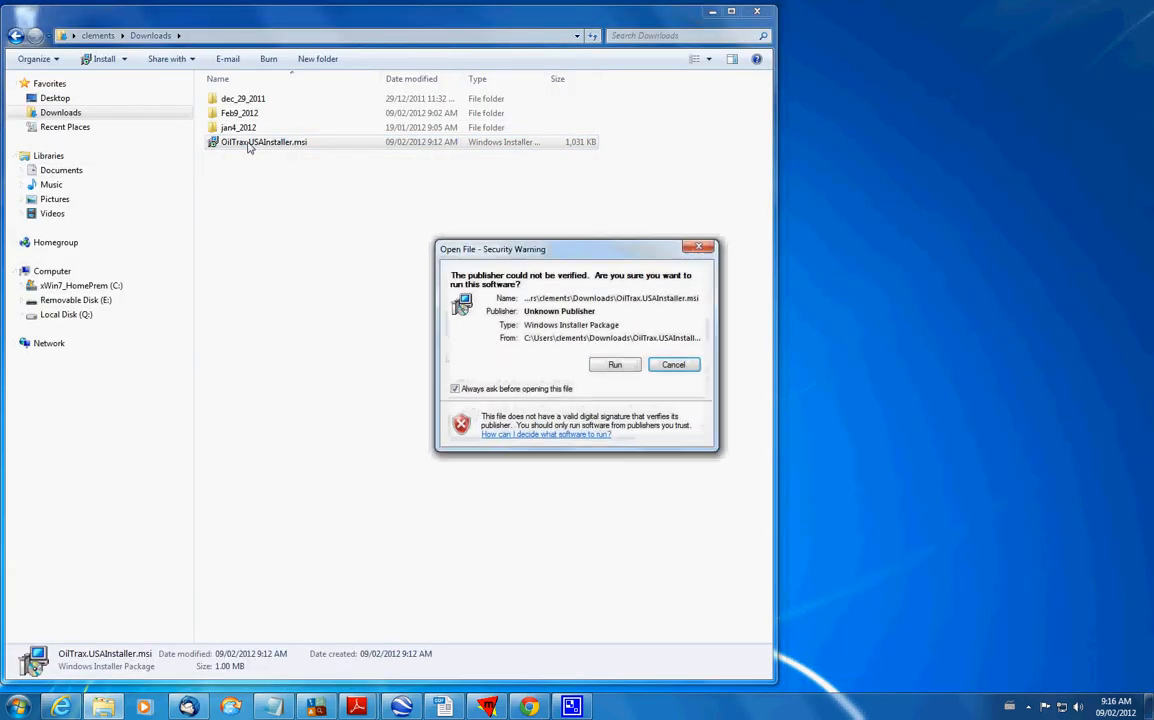
left_click(614, 364)
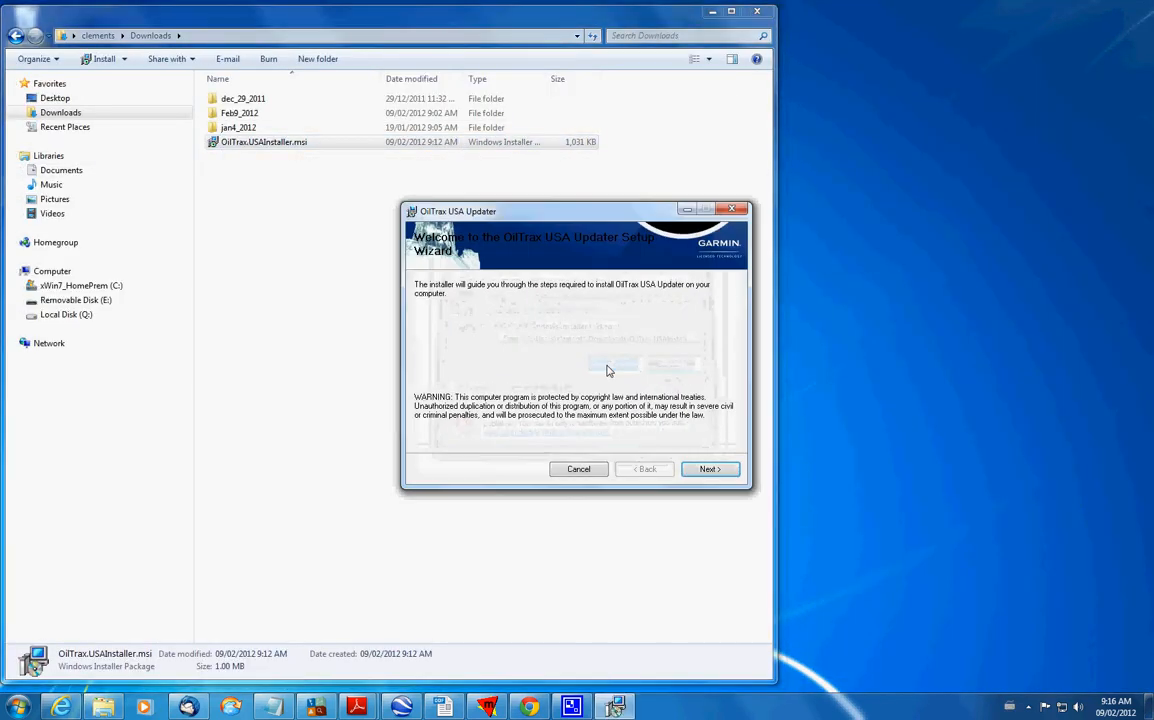
left_click(709, 469)
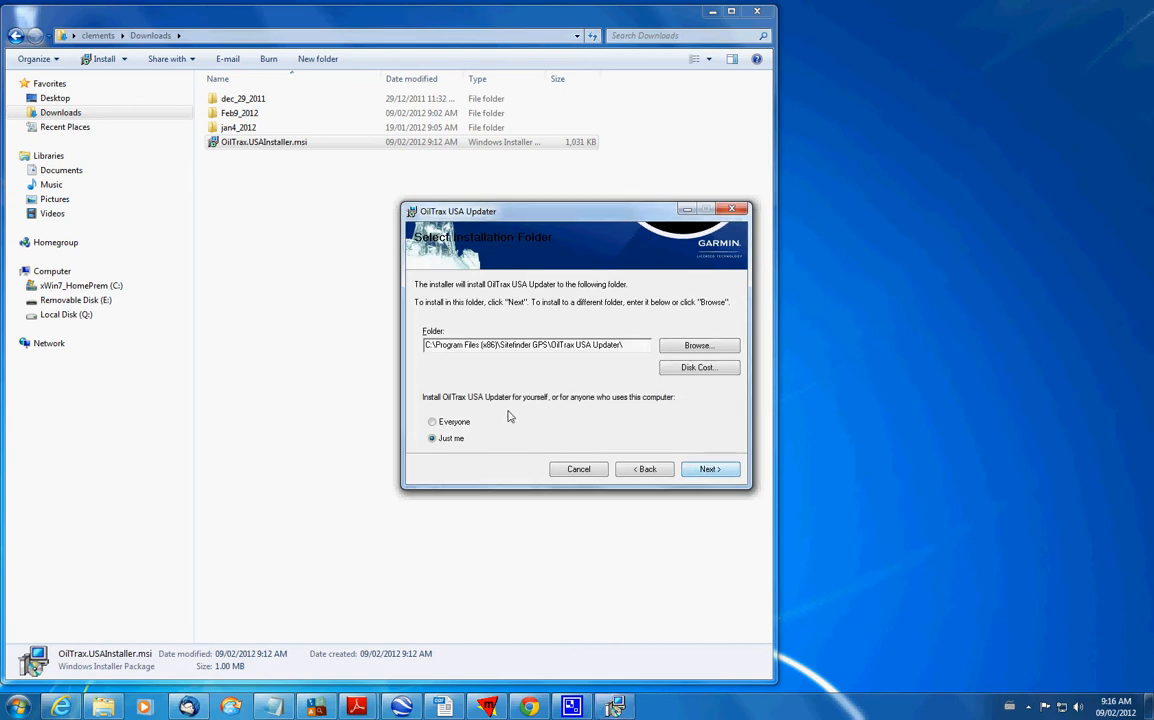
left_click(709, 469)
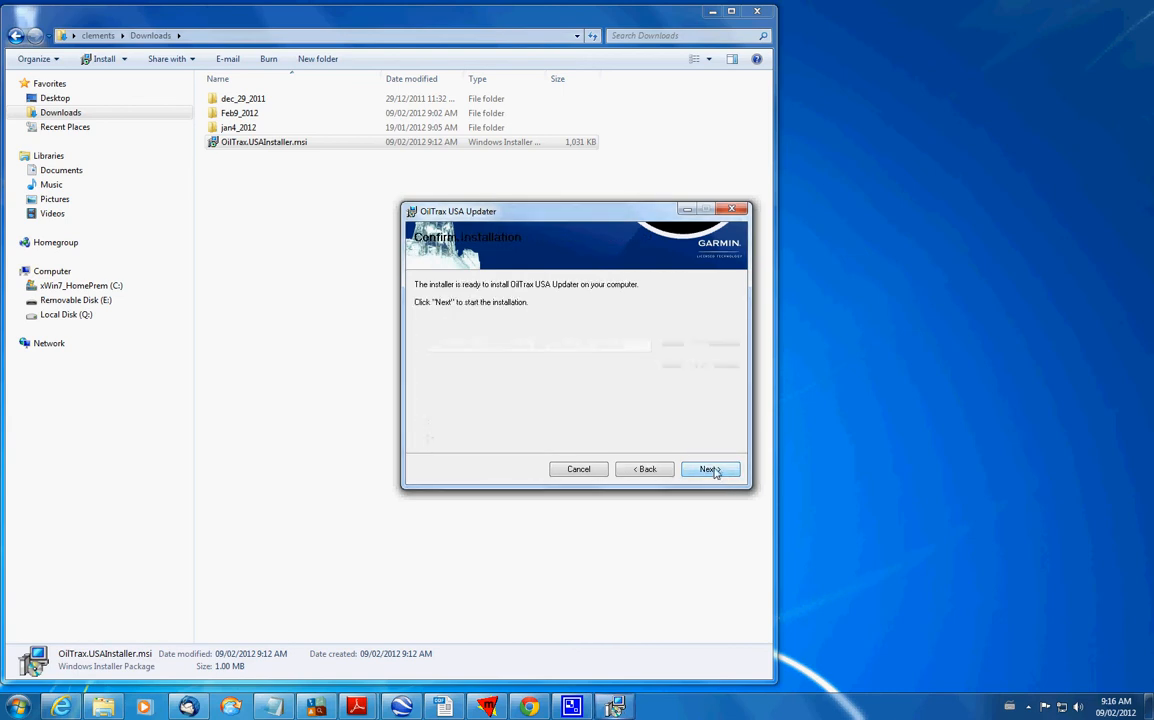
left_click(710, 469)
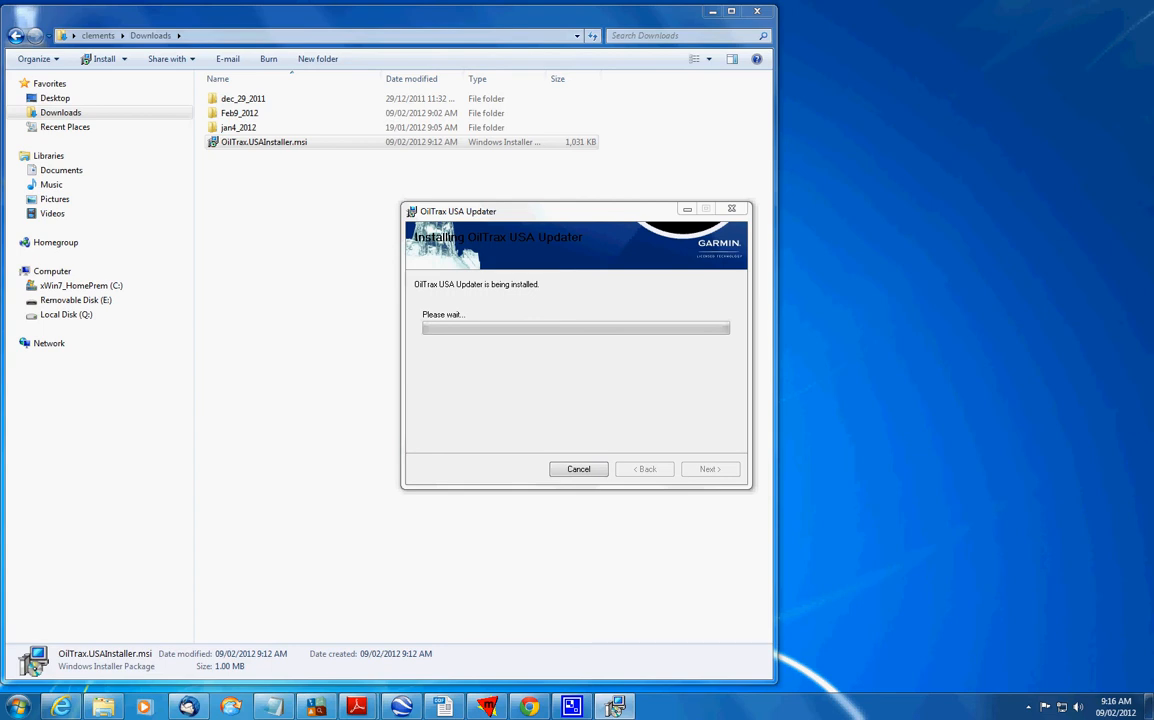
mouse_move(639, 371)
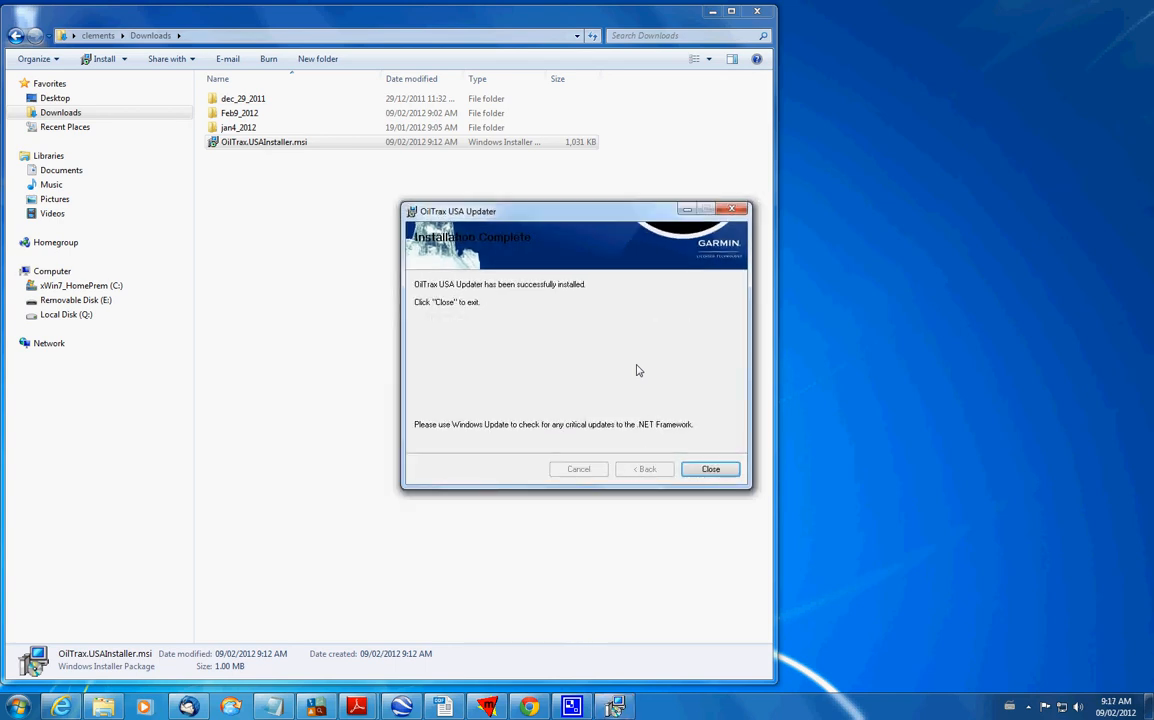
Close the finished setup wizard and the Downloads folder window.
left_click(710, 469)
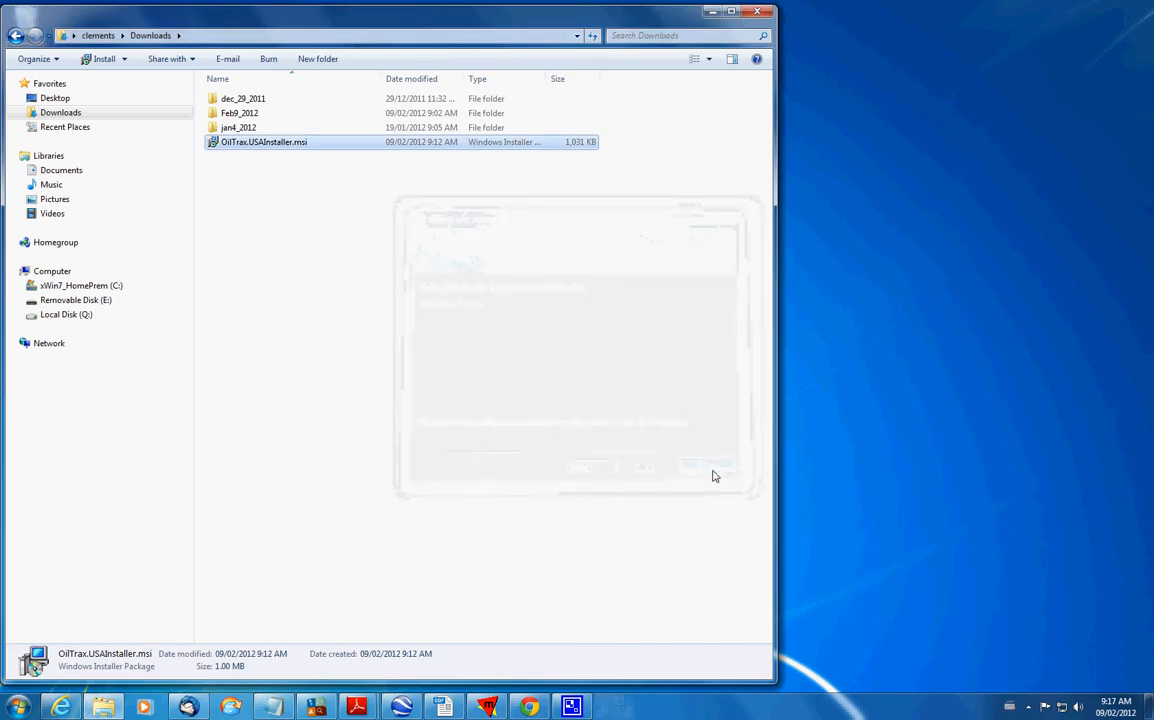
left_click(757, 11)
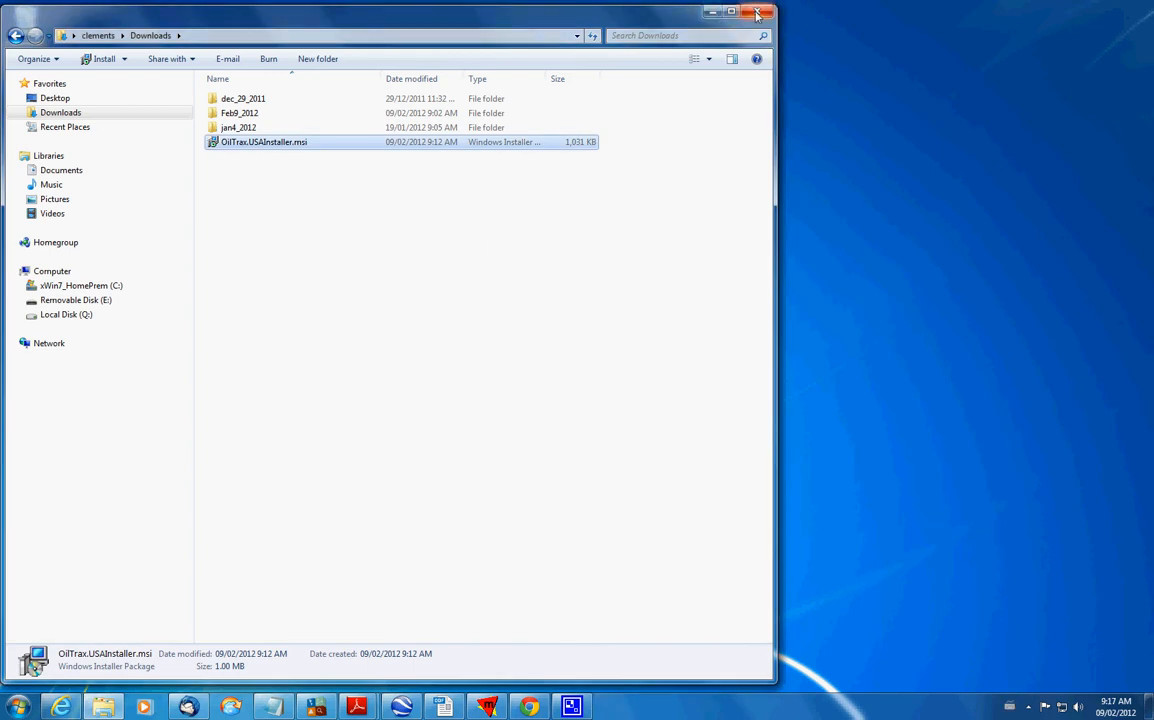
left_click(757, 12)
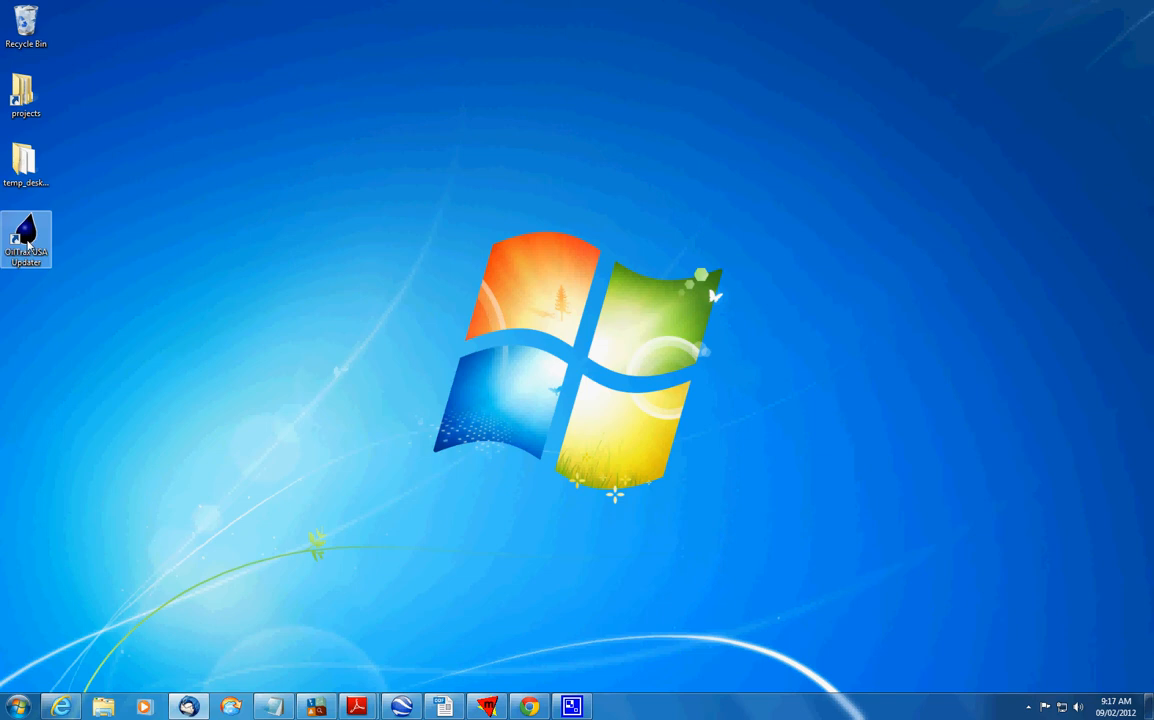
Launch OilTrax USA Updater from the desktop and acknowledge 'No Update Available'.
left_click(136, 389)
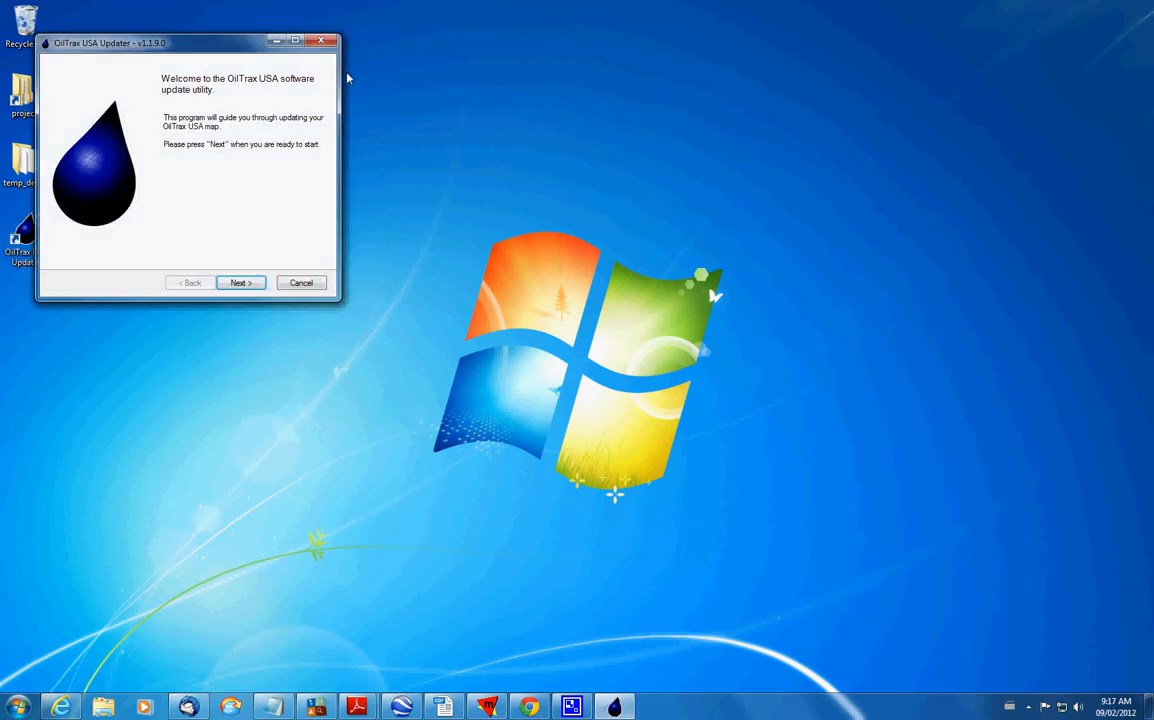
mouse_move(53, 317)
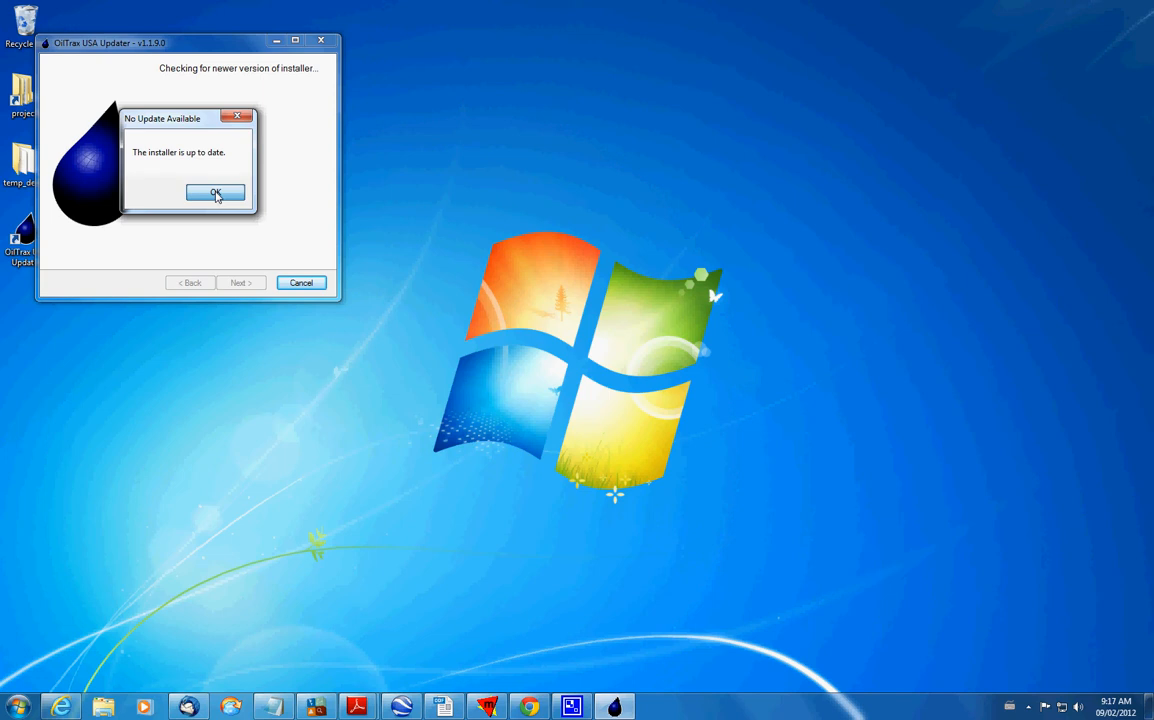
left_click(215, 192)
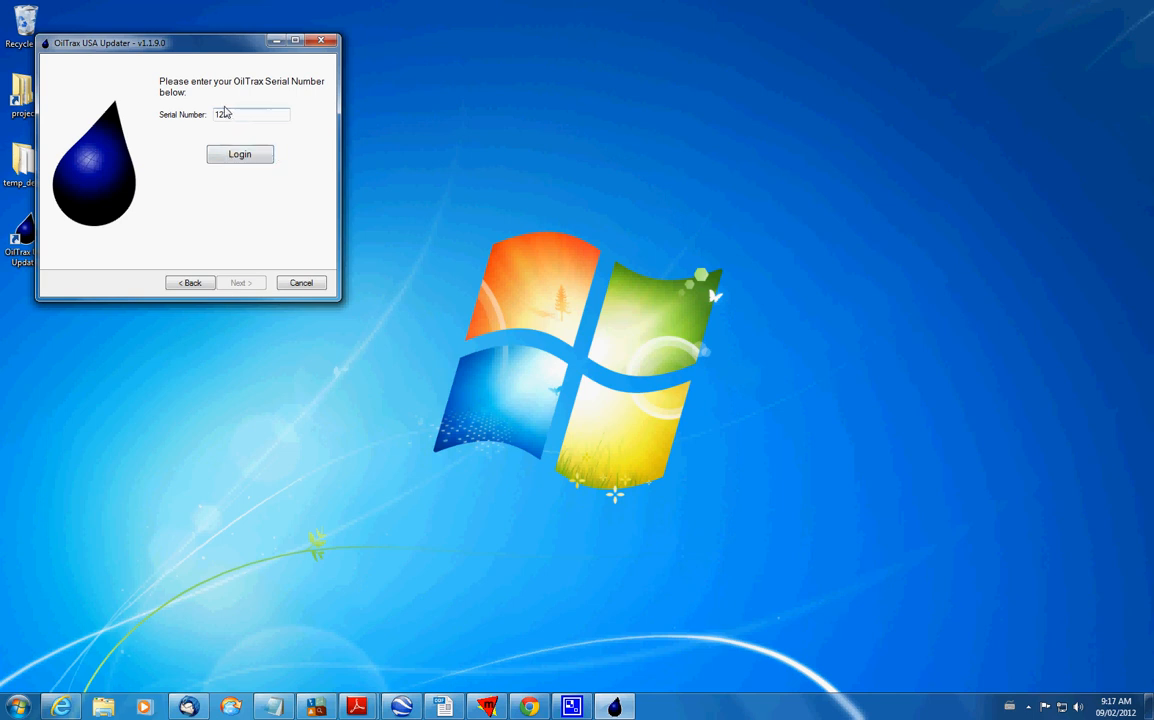
Log in with the entered serial number and dismiss 'Login Success!'.
left_click(239, 154)
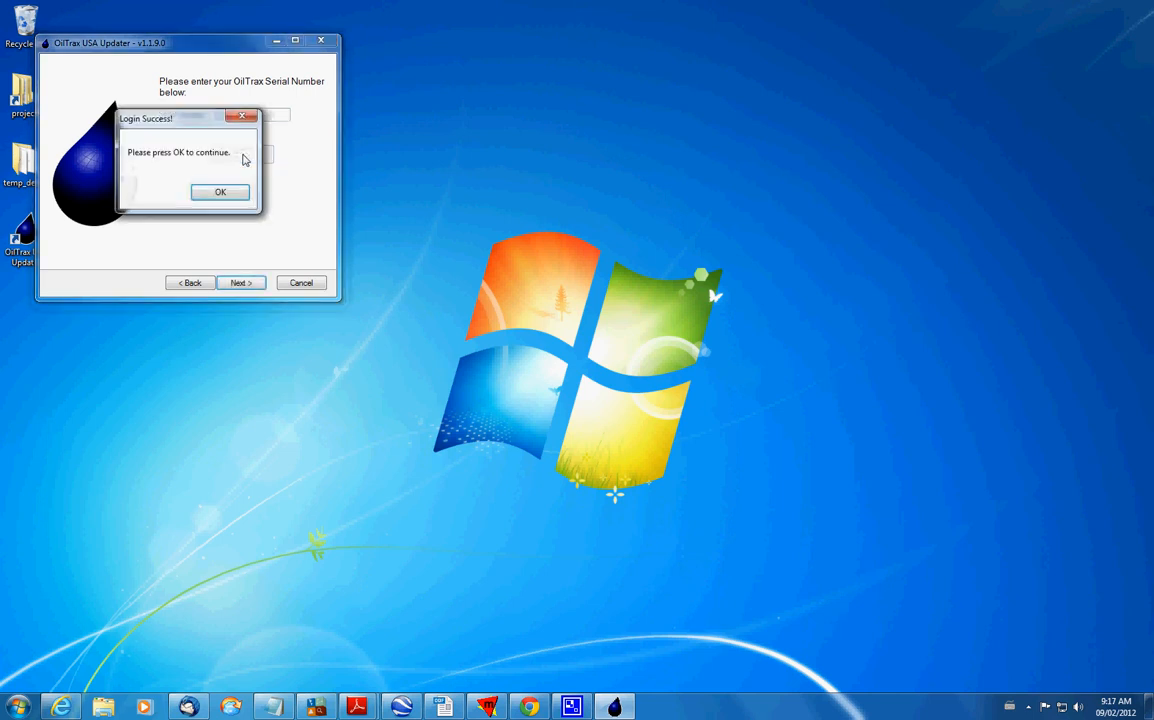
left_click(220, 192)
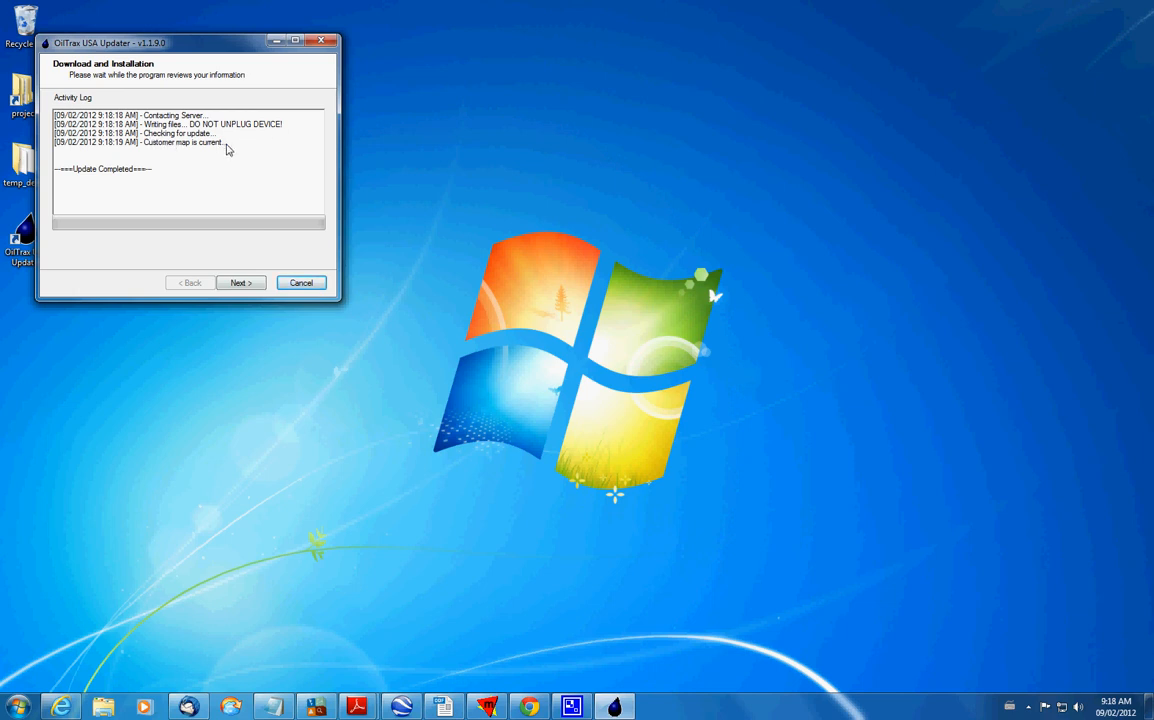
mouse_move(156, 197)
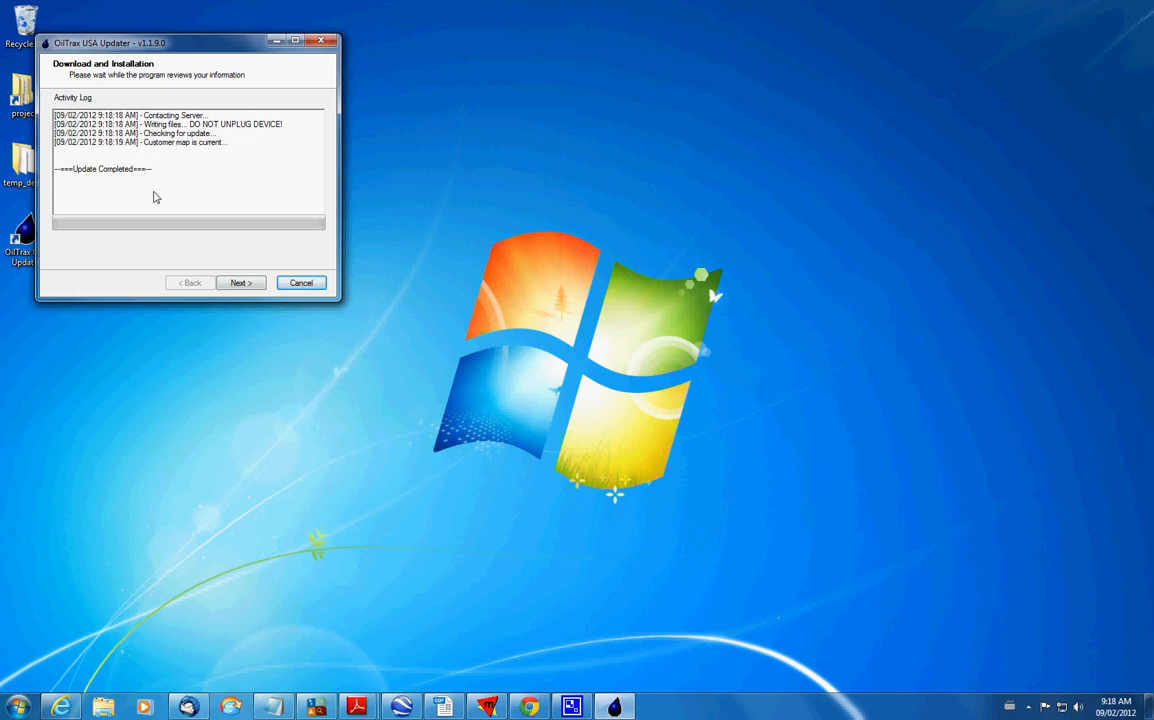
View the successful map update result and finish, closing the updater.
left_click(240, 282)
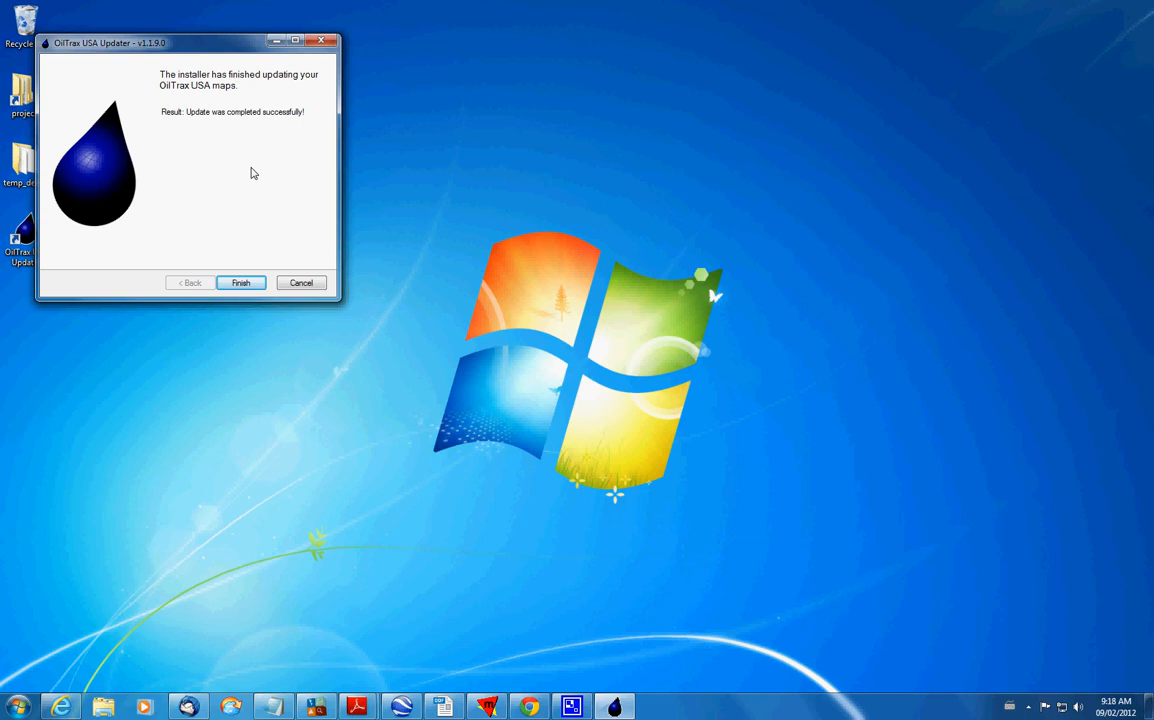
mouse_move(257, 262)
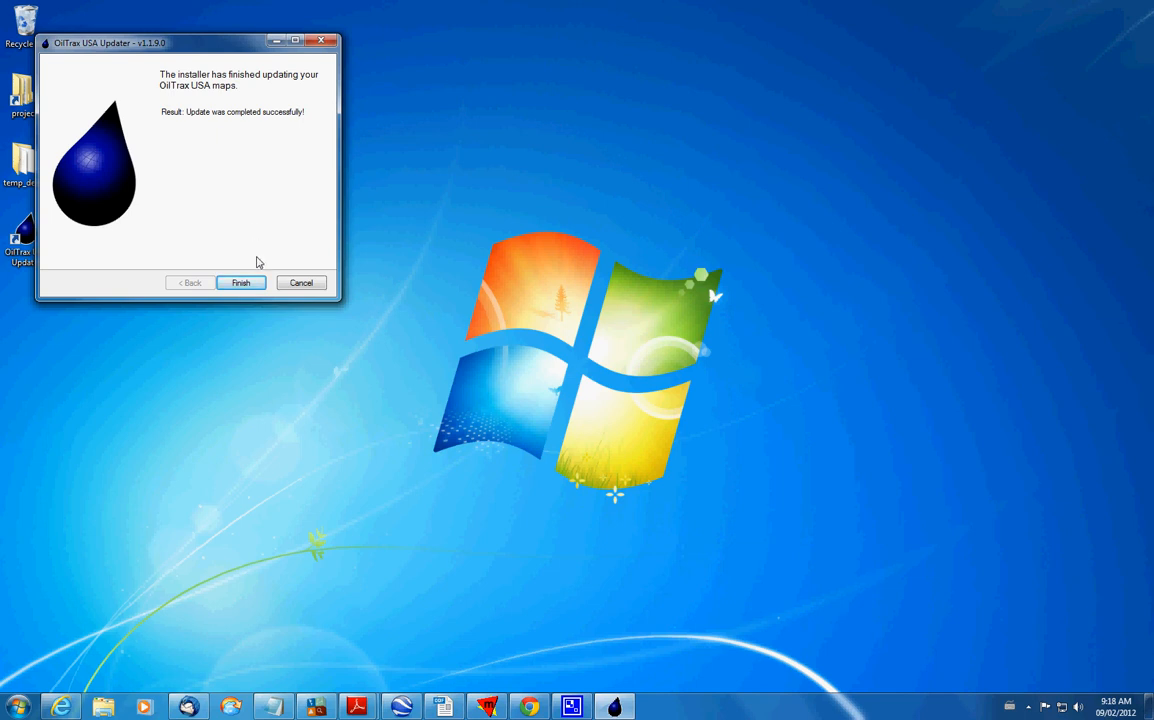
left_click(240, 282)
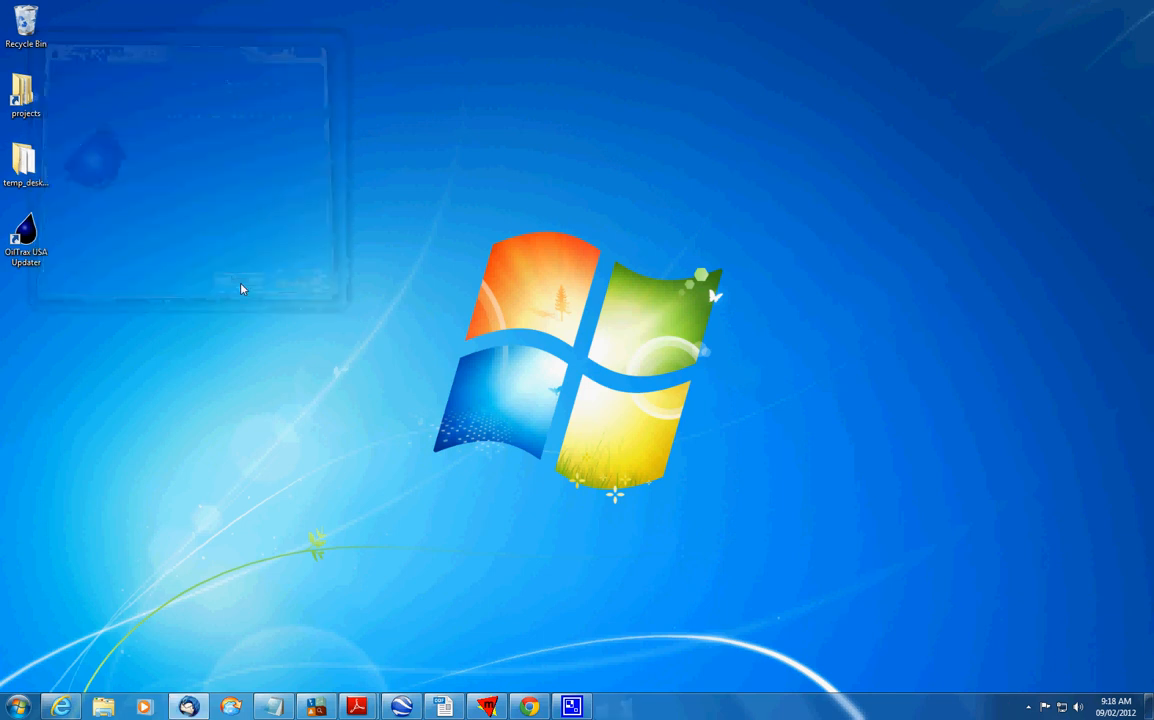